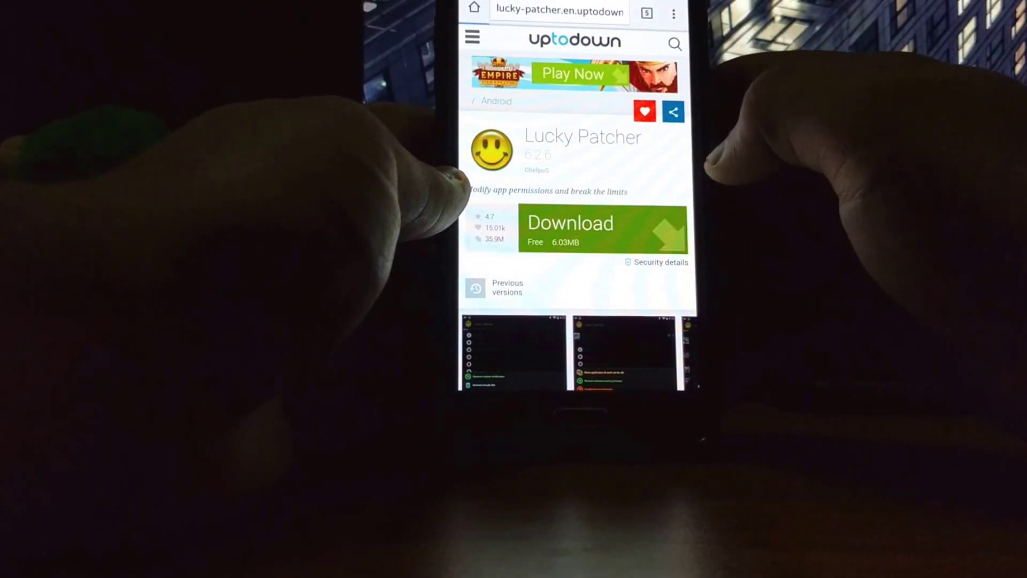
# Step: Download lucky-patcher-6-2-6.apk despite the harm warning and open it to install
pyautogui.click(603, 228)
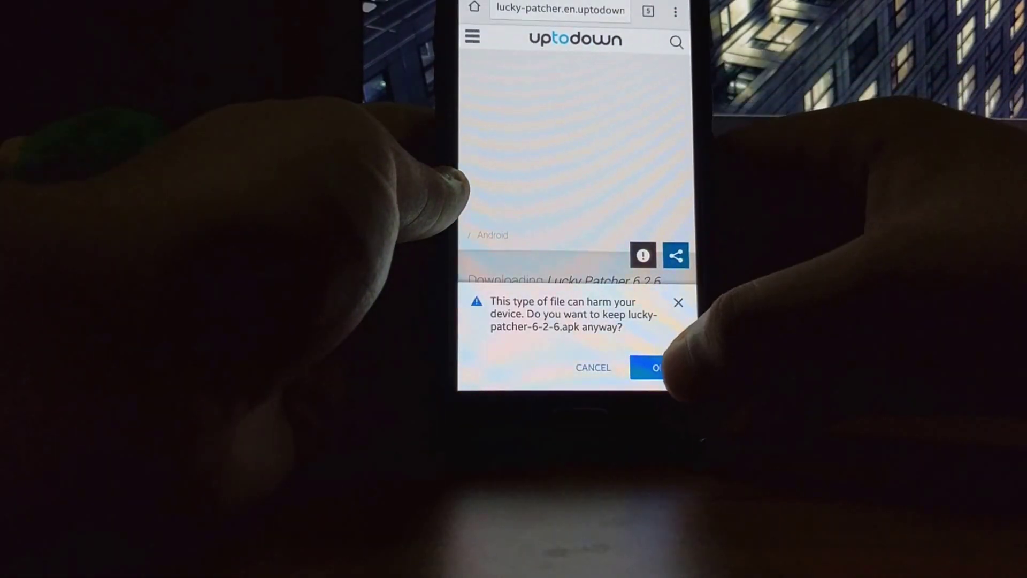
pyautogui.click(659, 367)
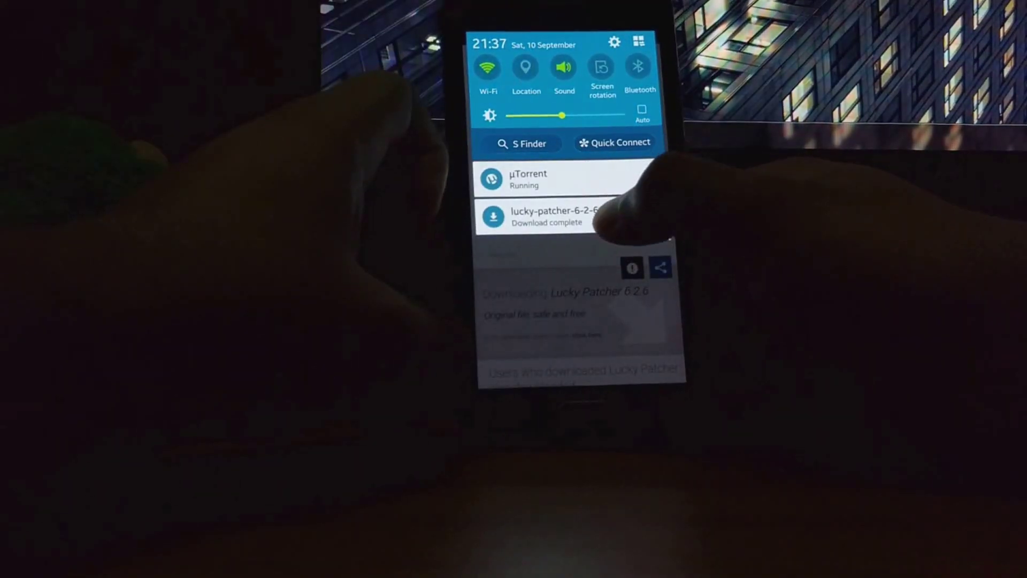
pyautogui.click(550, 216)
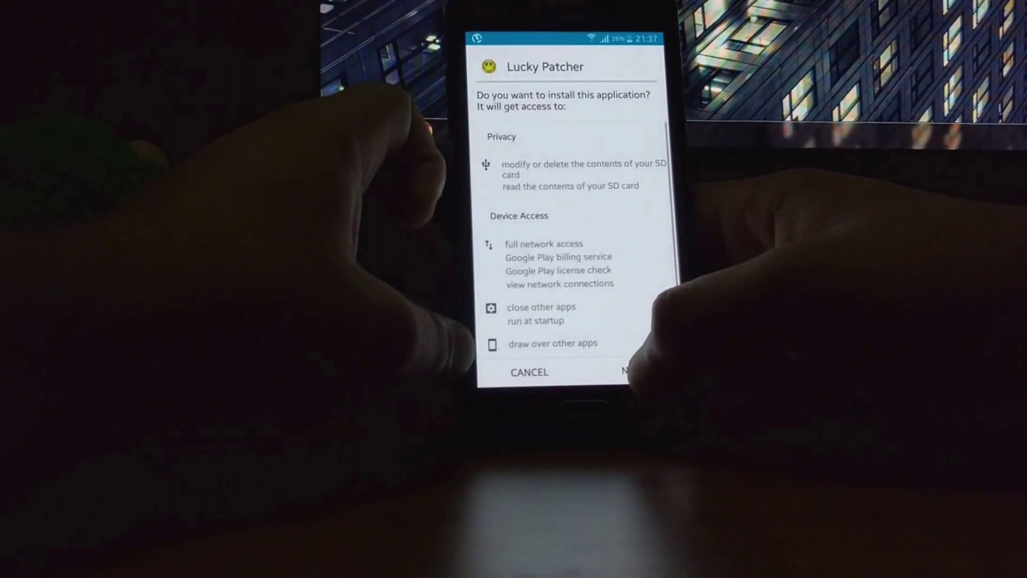